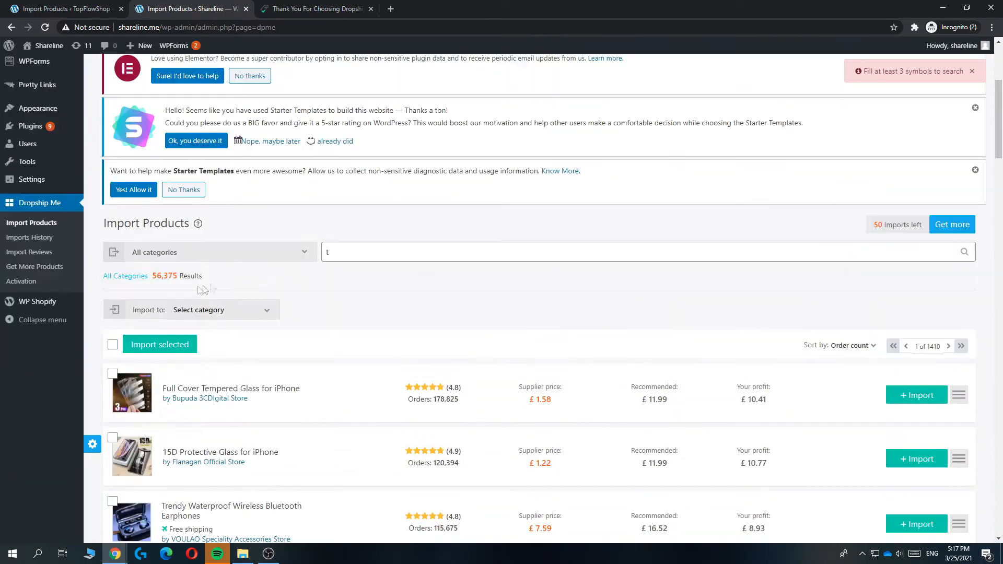
text(ents)
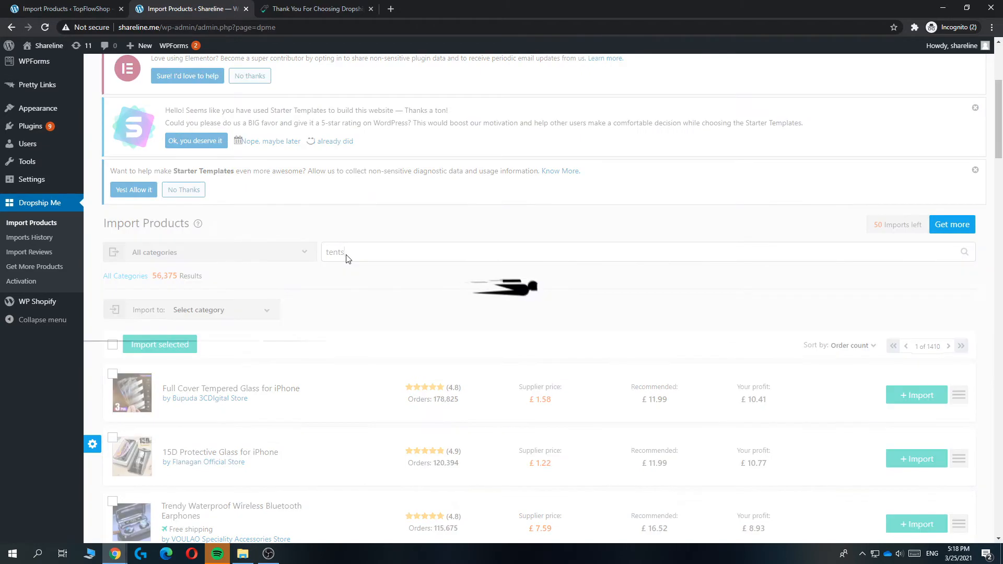